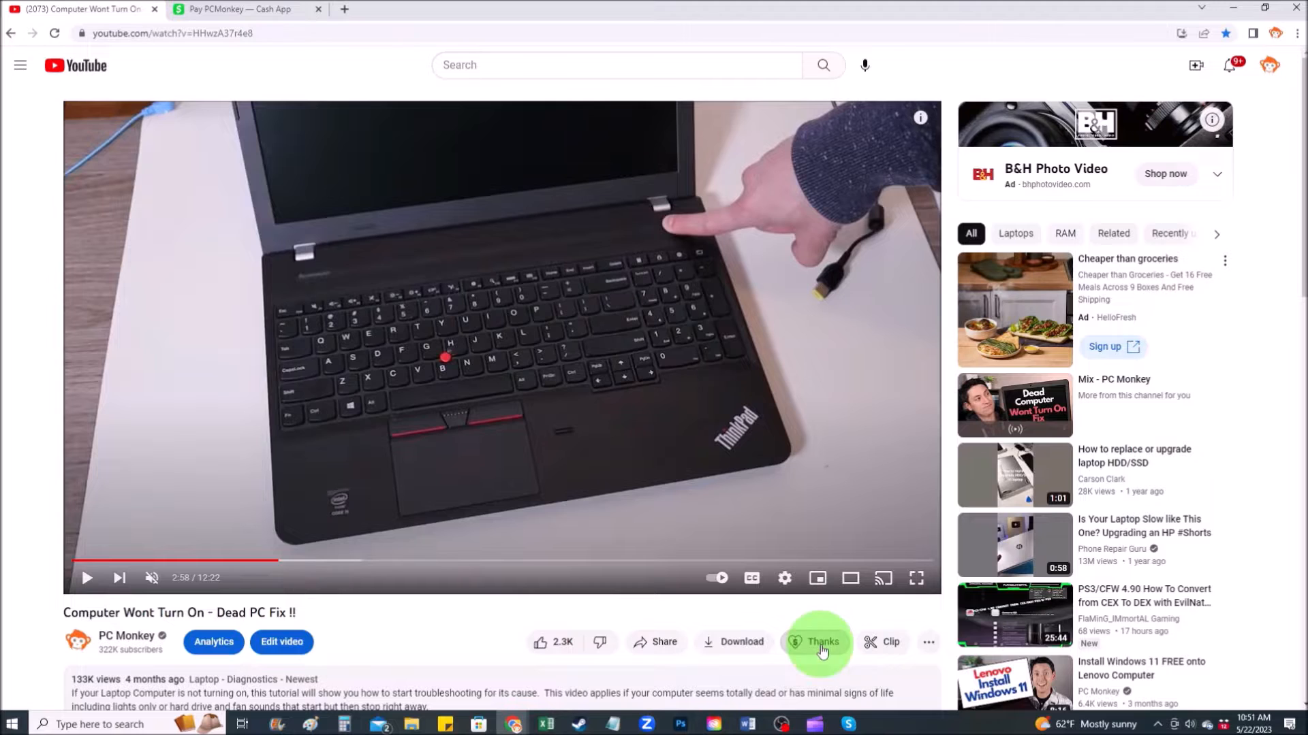
Start a thank-you tip to the PC Monkey channel from the video page
click(821, 642)
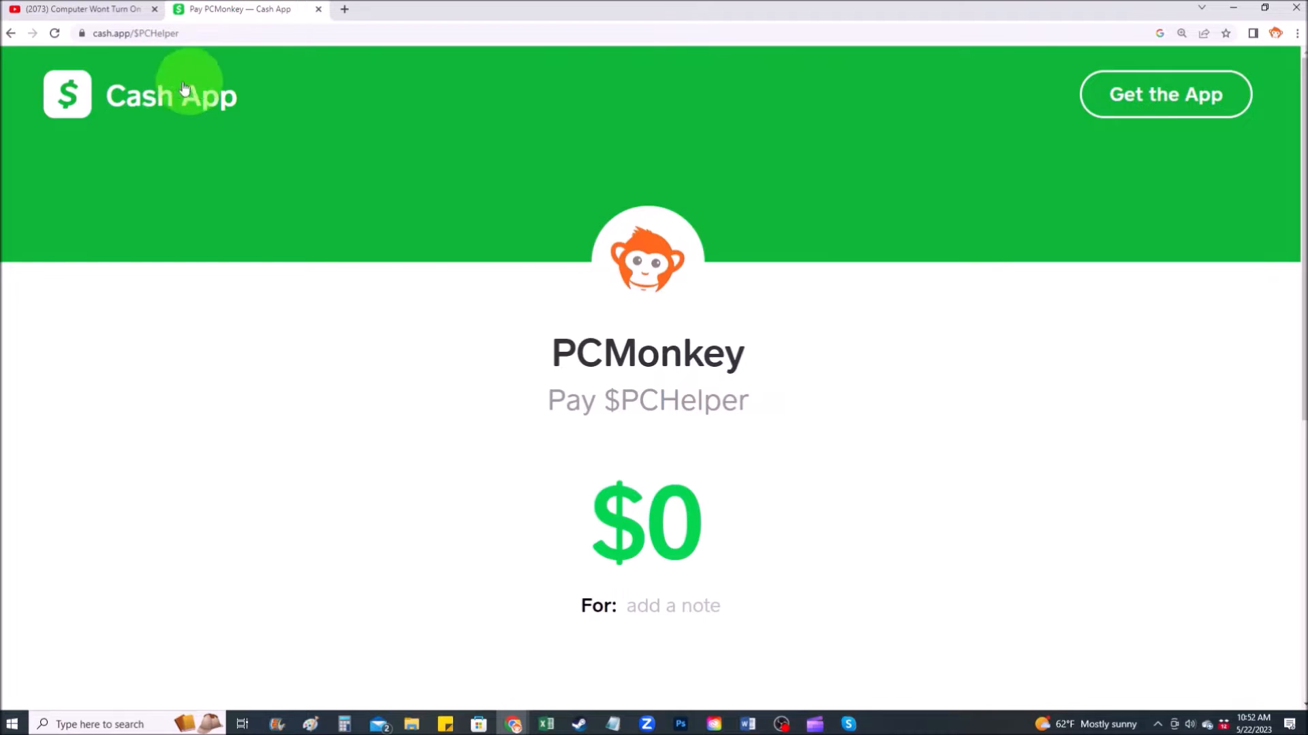
mouse_move(647, 400)
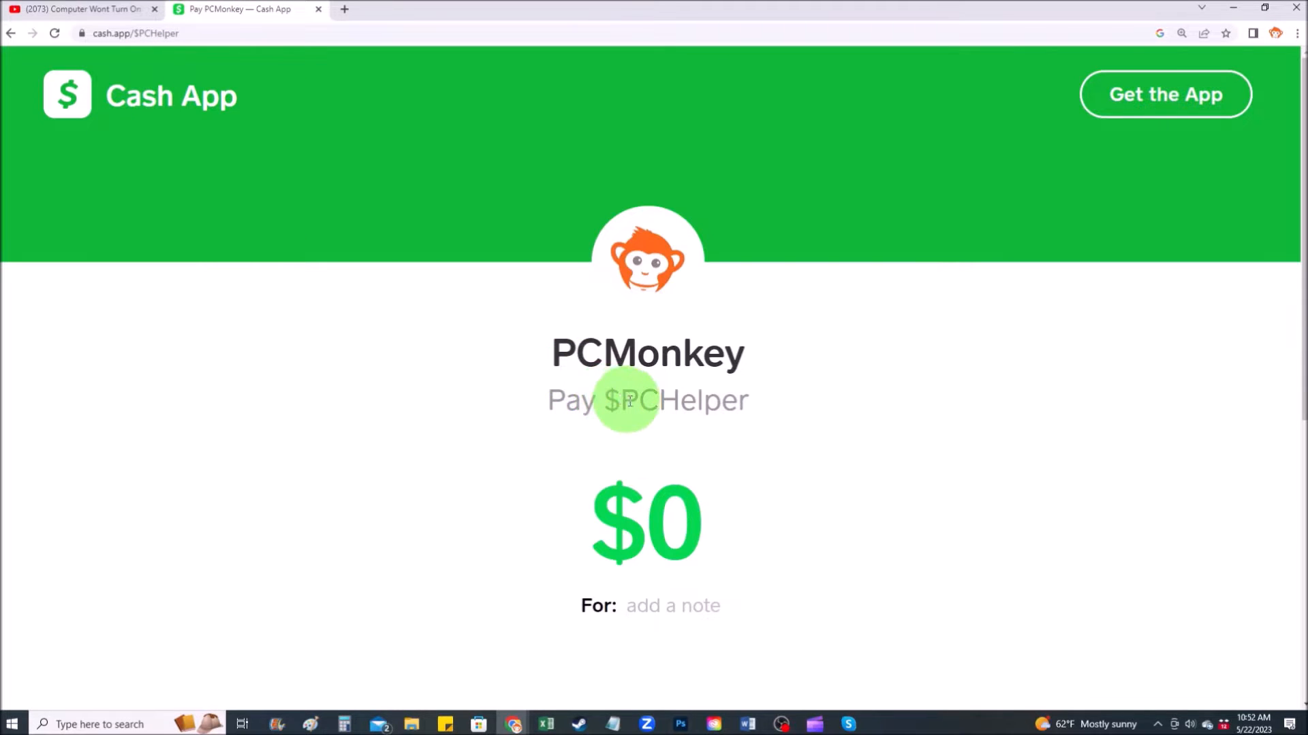
Set the payment amount to $2 and add the note 'Thanks :)'
text(2)
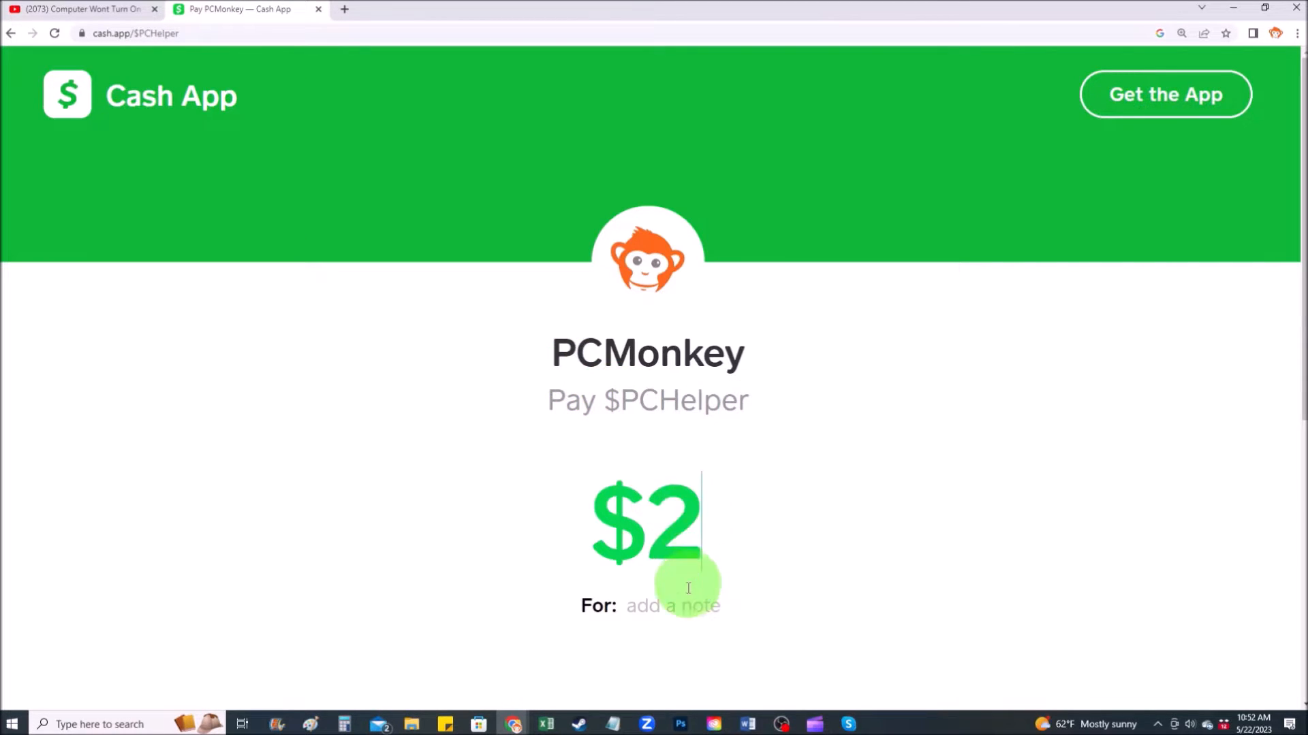
text(Thanks :))
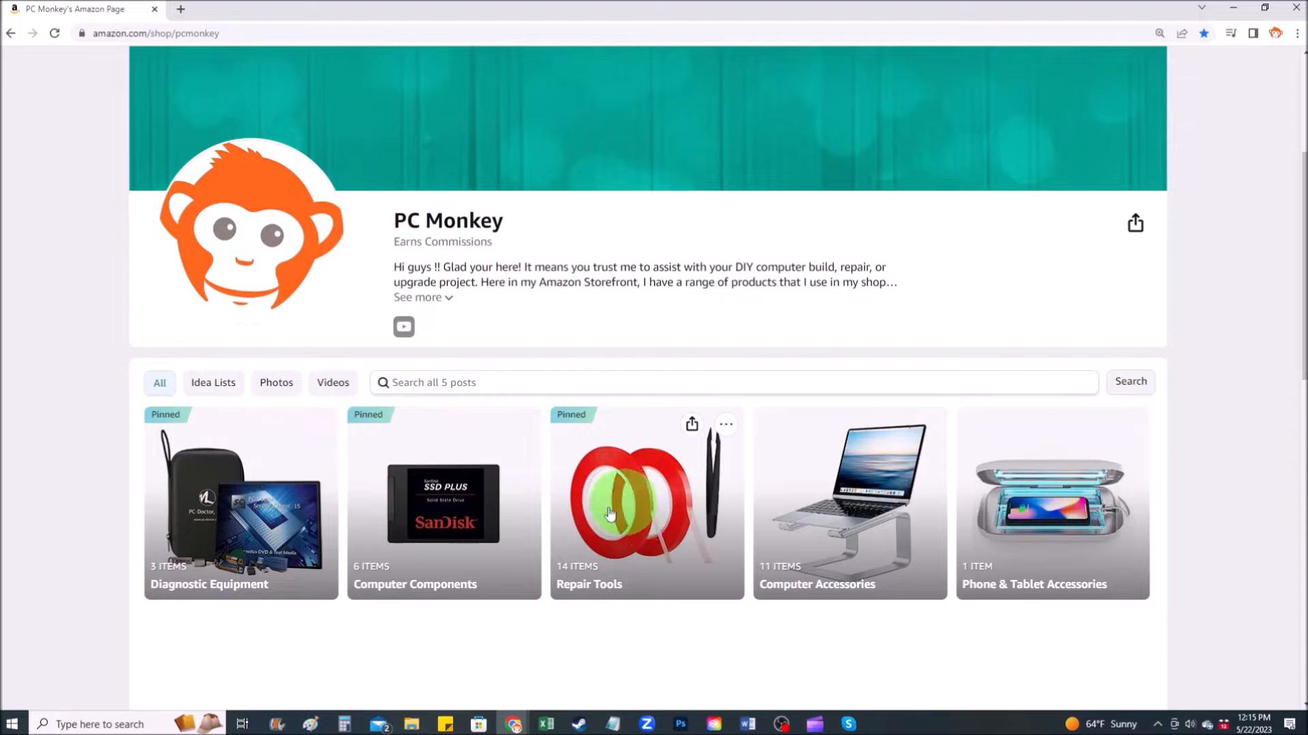
Browse the PC Monkey Amazon Repair Tools list of recommended items
click(646, 503)
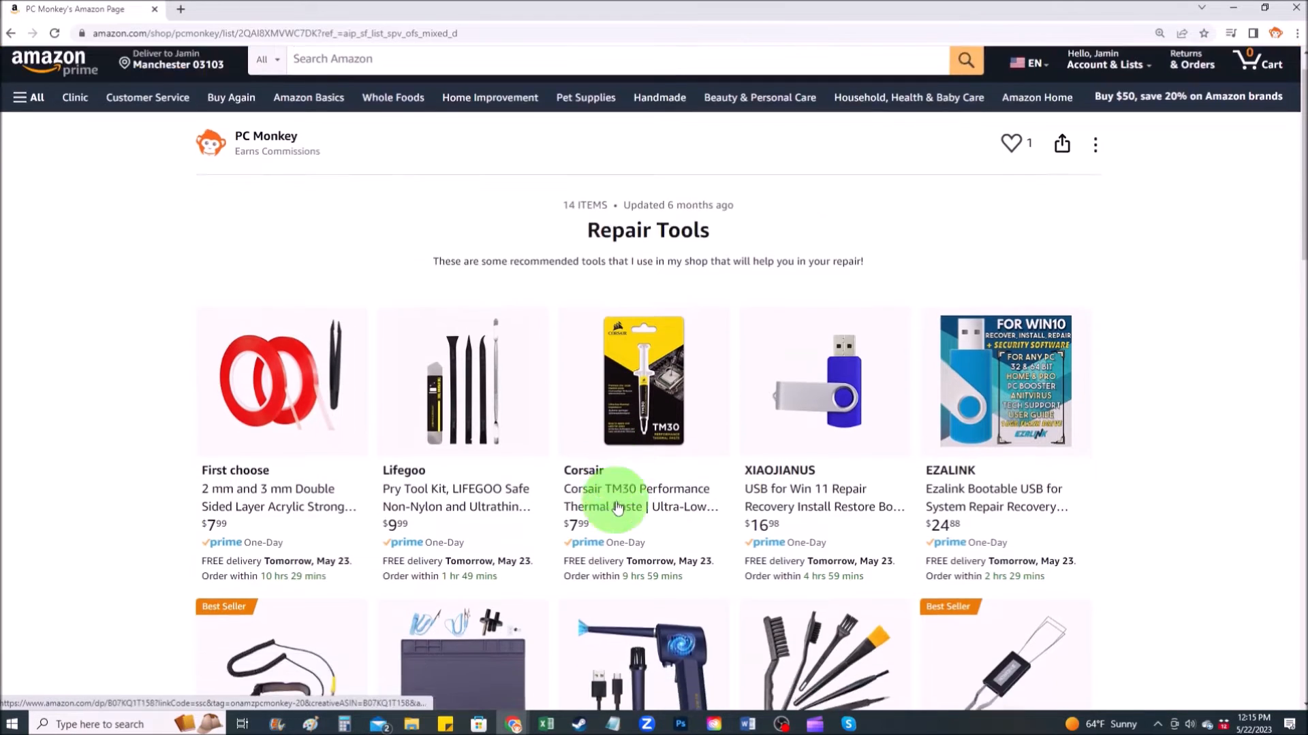
scroll(down, 3)
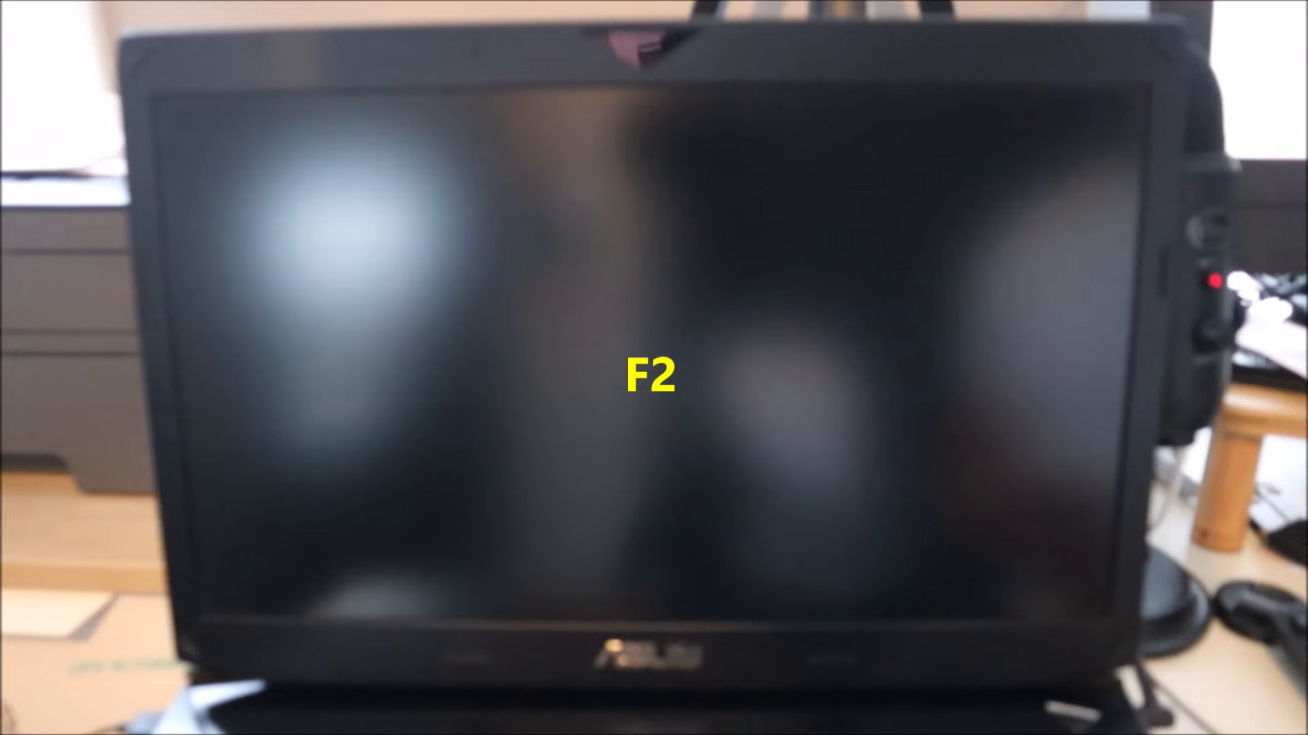
Enter BIOS setup with F2 at startup and move the selection from System Date to System Time
key(f2)
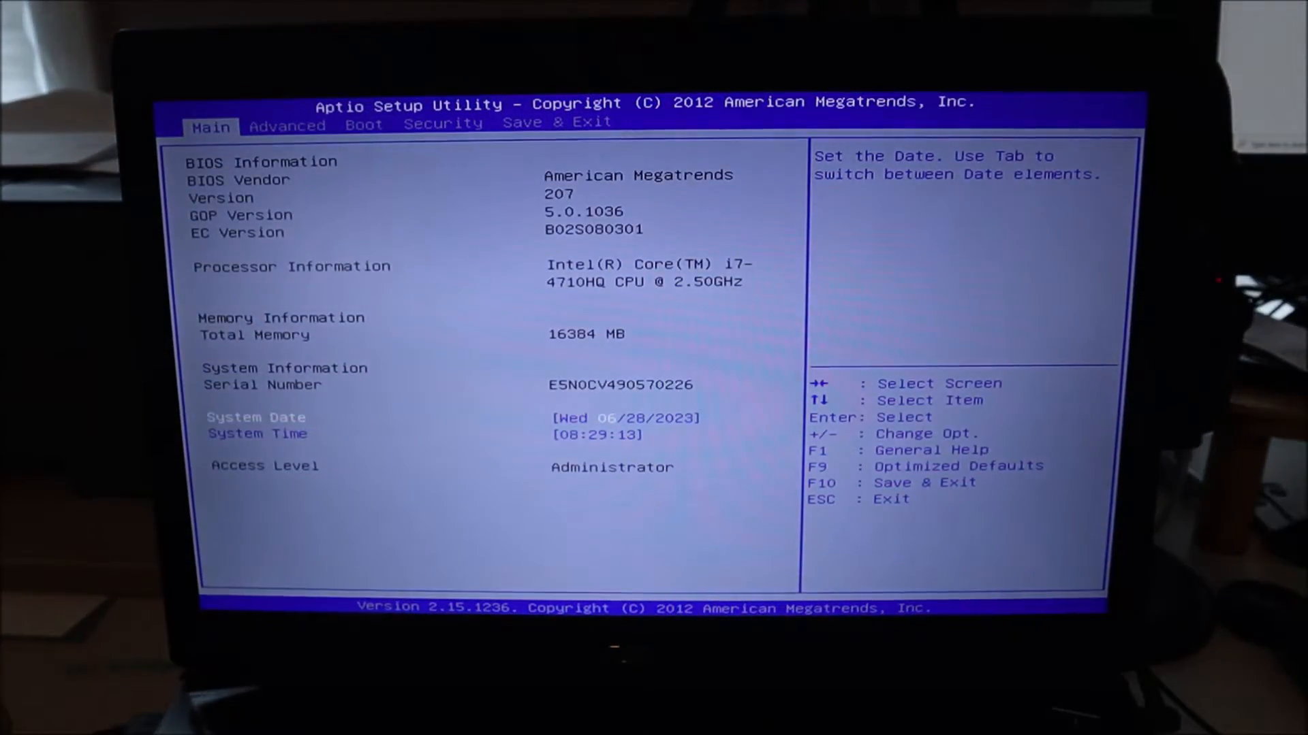
key(Down)
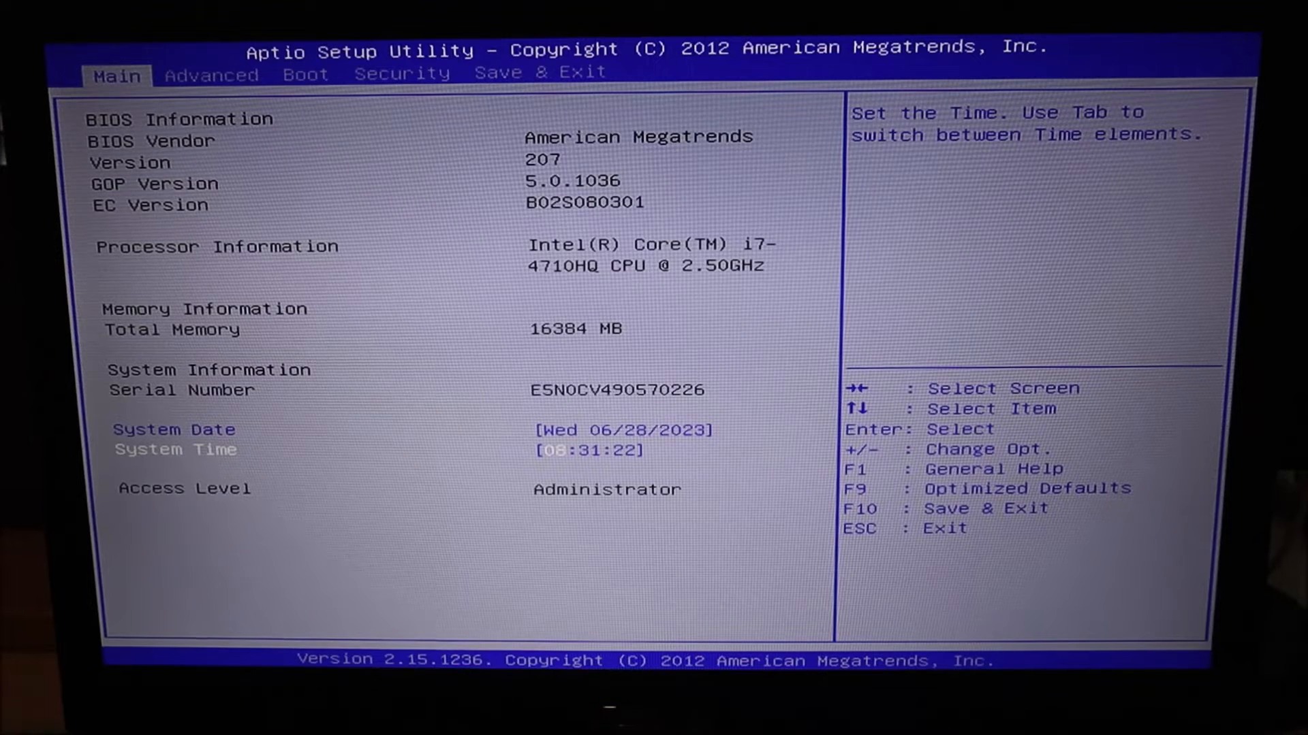